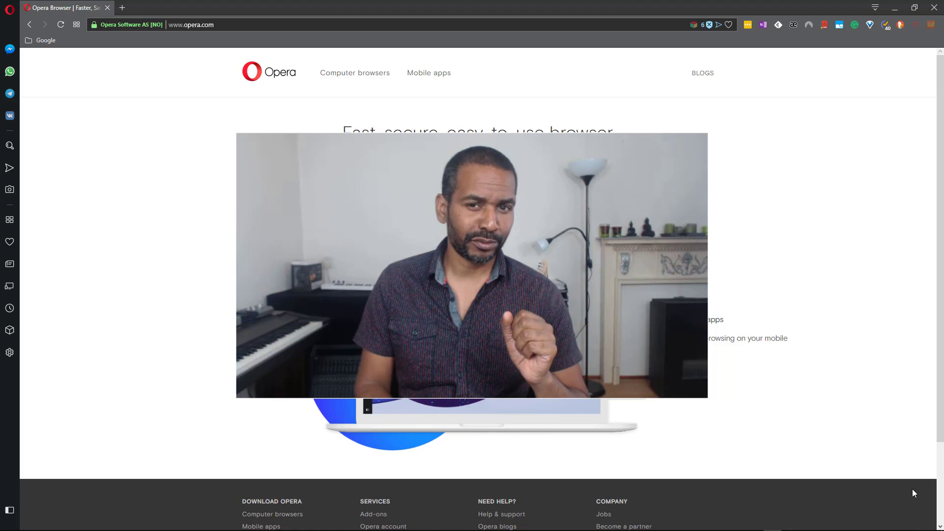
- Close the About Opera page and click through the sidebar
left_click(122, 7)
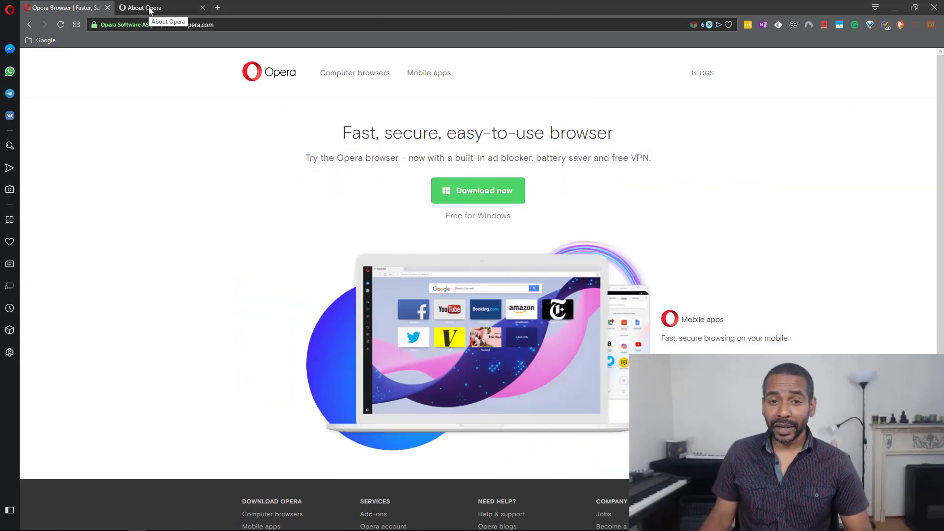
left_click(144, 8)
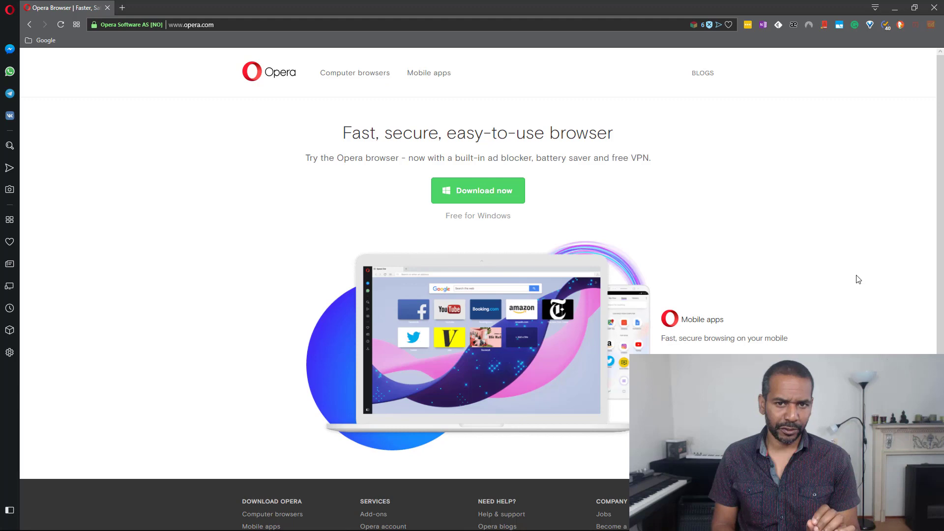
mouse_move(312, 261)
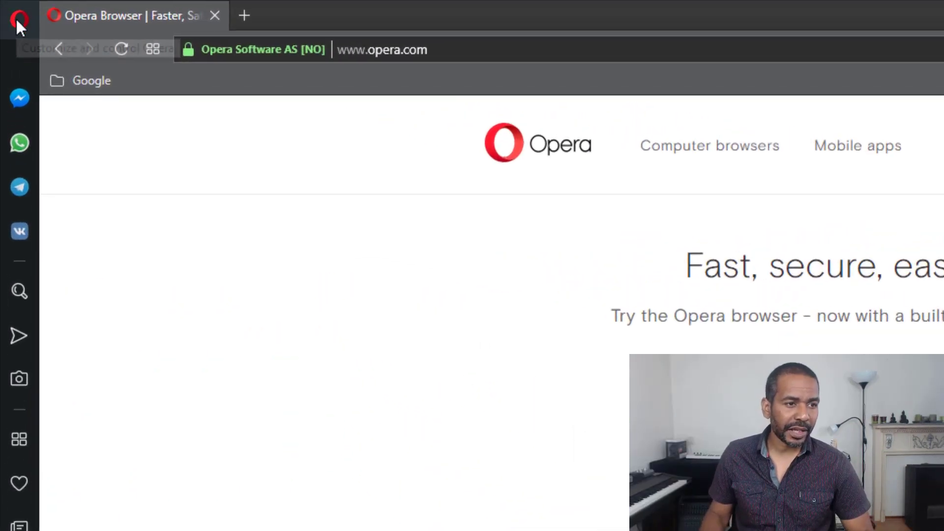
left_click(16, 20)
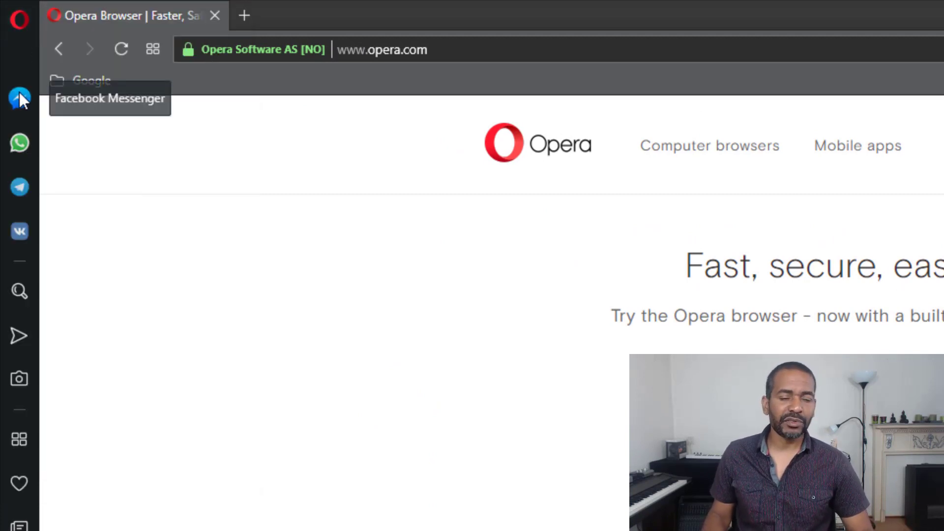
left_click(19, 98)
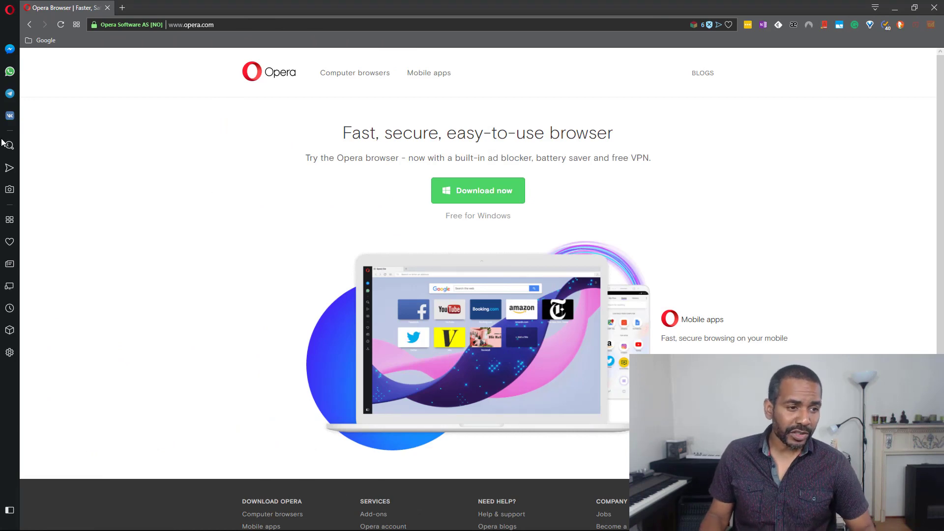
mouse_move(9, 146)
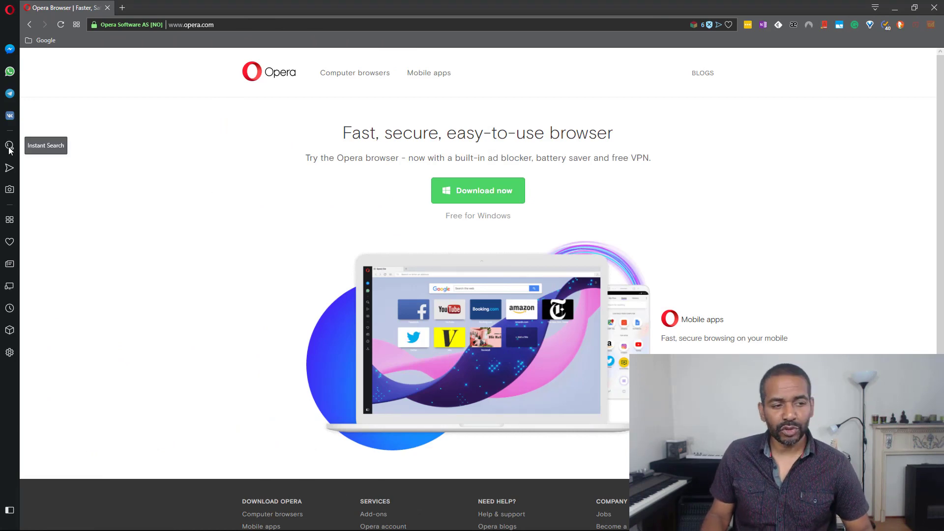
- Run an instant web search for 'opera', then search the open tabs for 'opera'
left_click(10, 145)
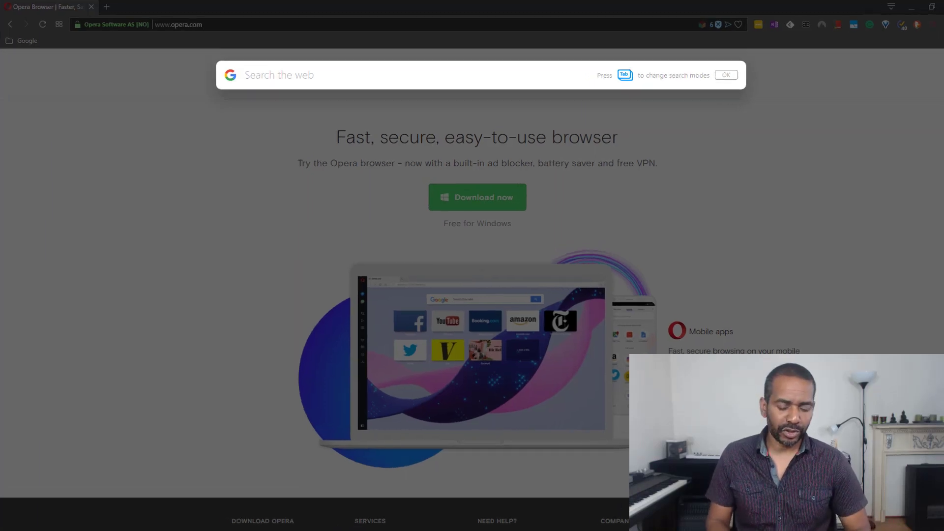
type("opera")
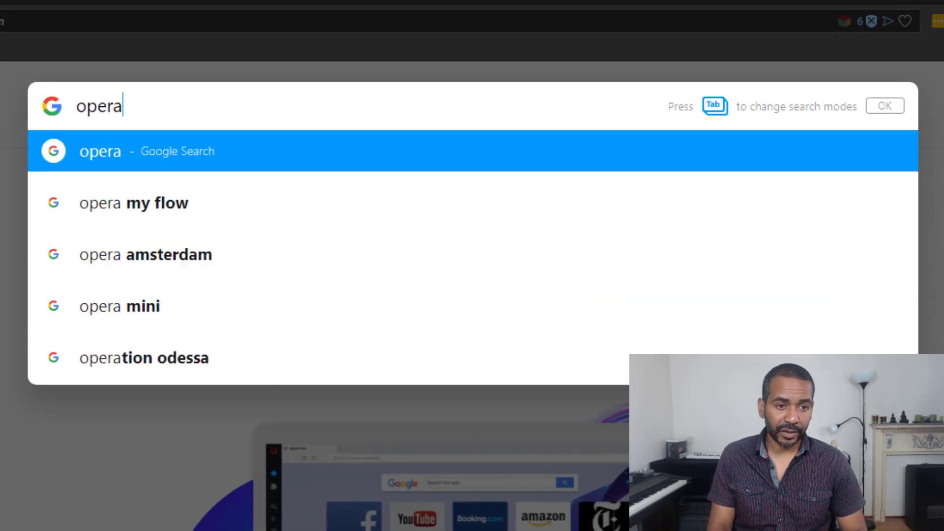
key("enter")
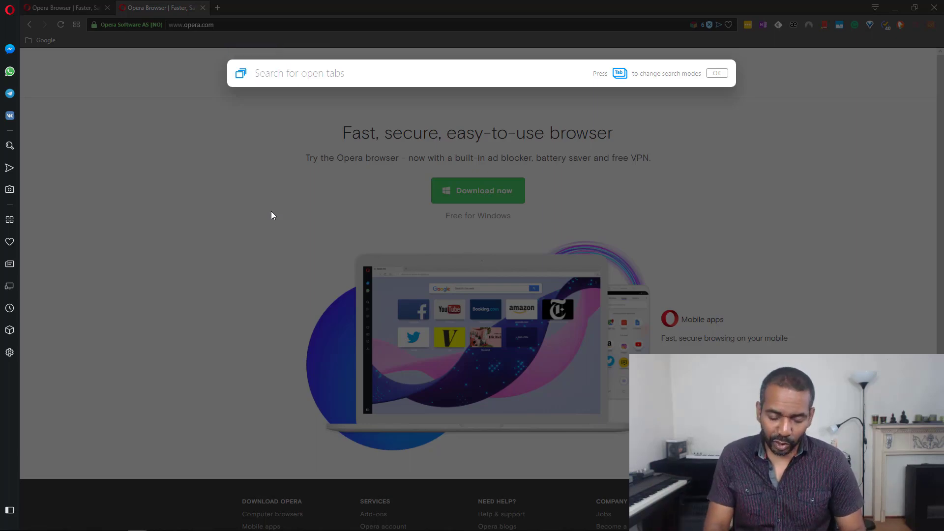
type("opera")
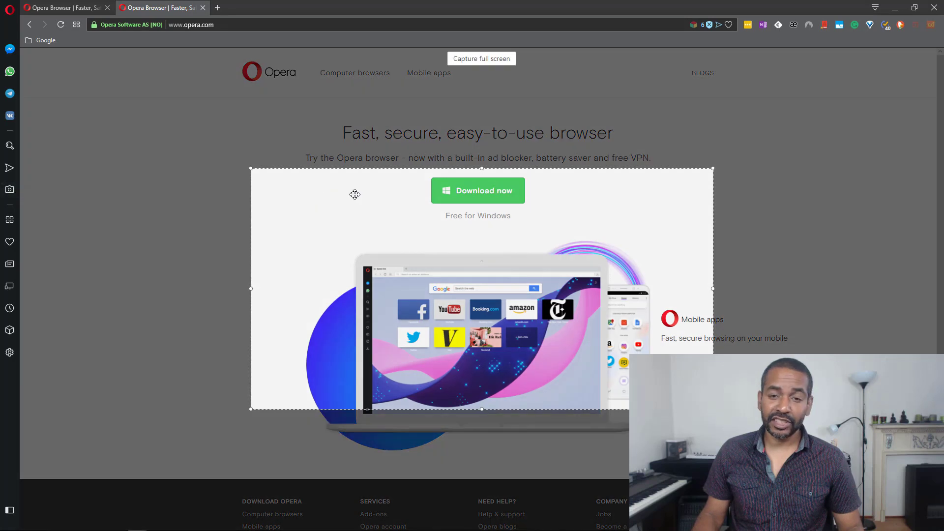
mouse_move(216, 143)
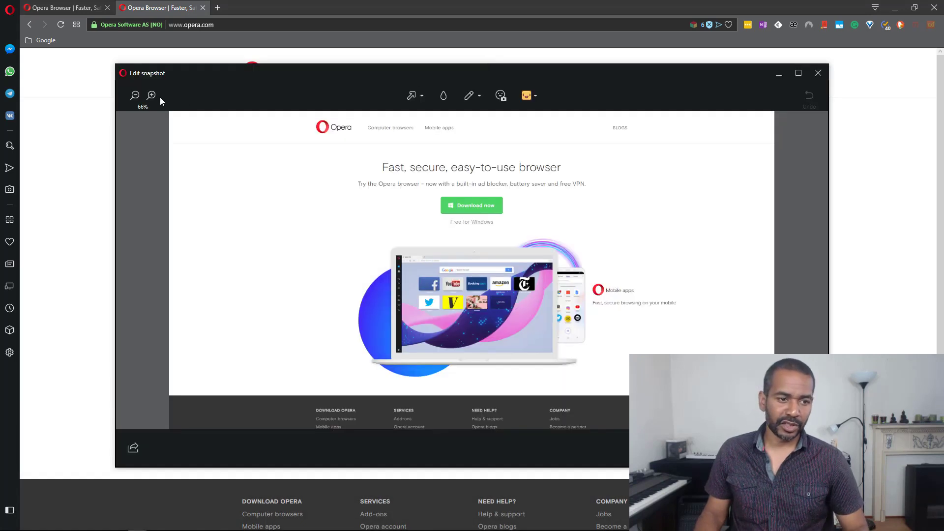
- Zoom the snapshot preview, draw a red doodle, add an angry-face sticker and share it
left_click(134, 95)
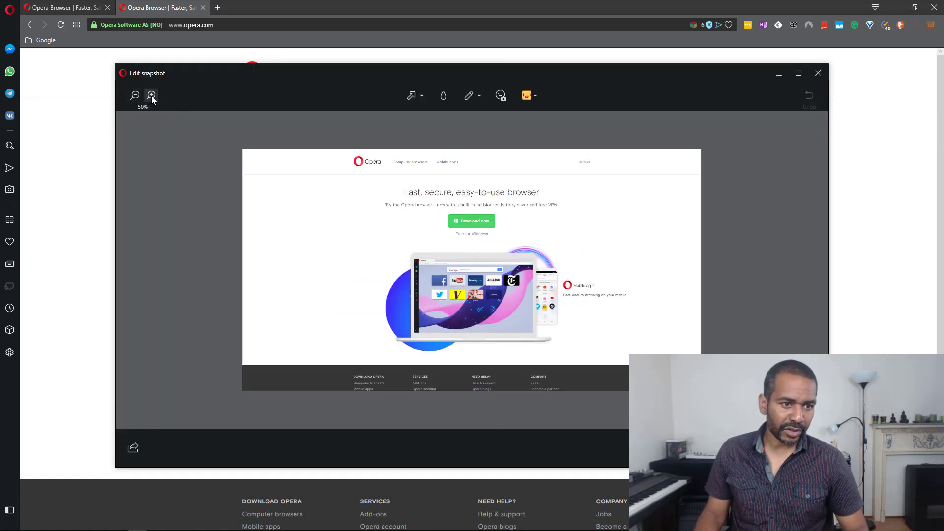
left_click(150, 95)
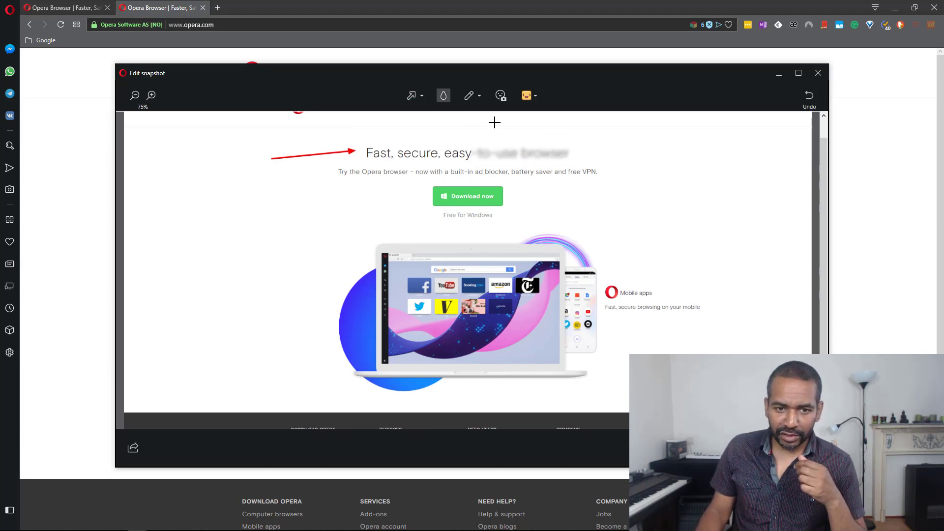
left_click_drag(647, 165, 695, 223)
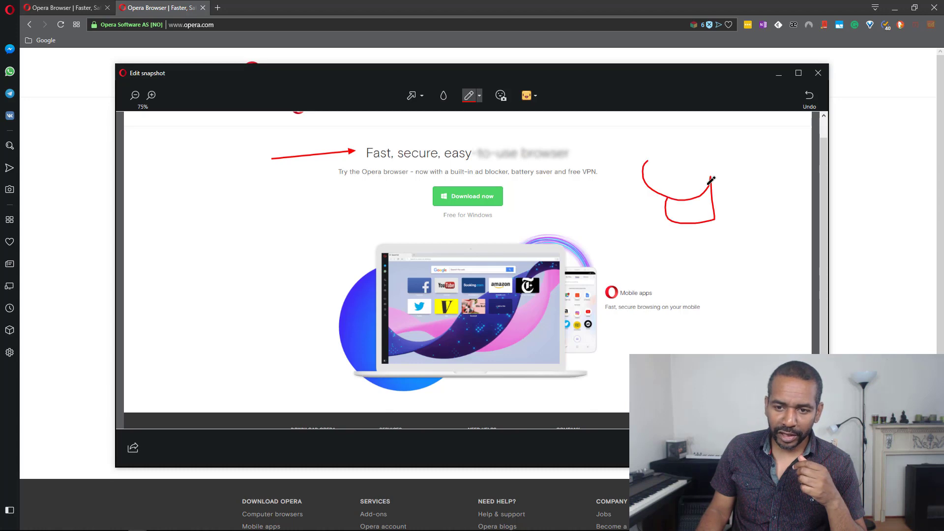
mouse_move(500, 95)
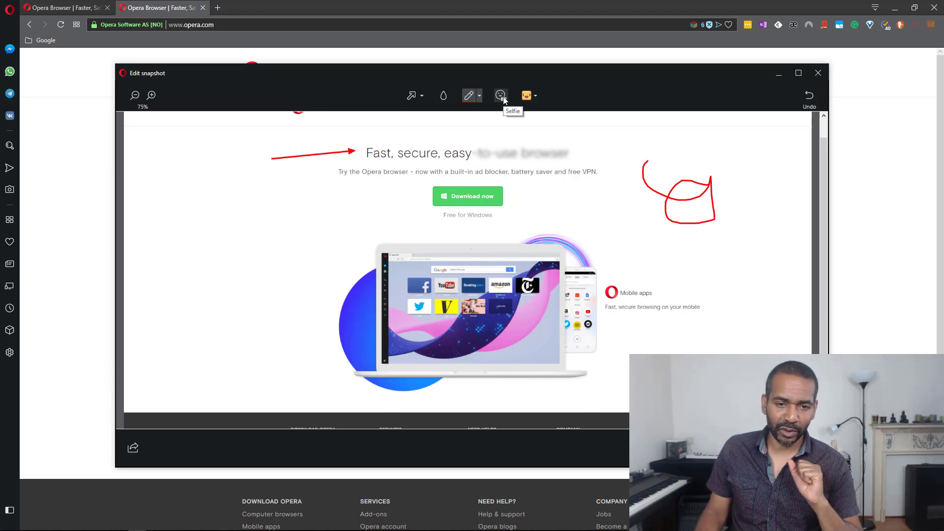
left_click(526, 95)
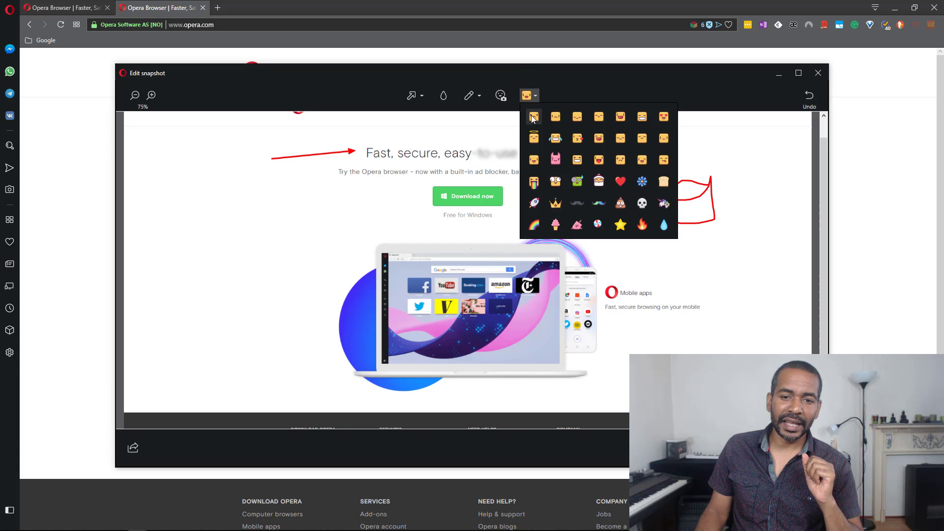
left_click(534, 117)
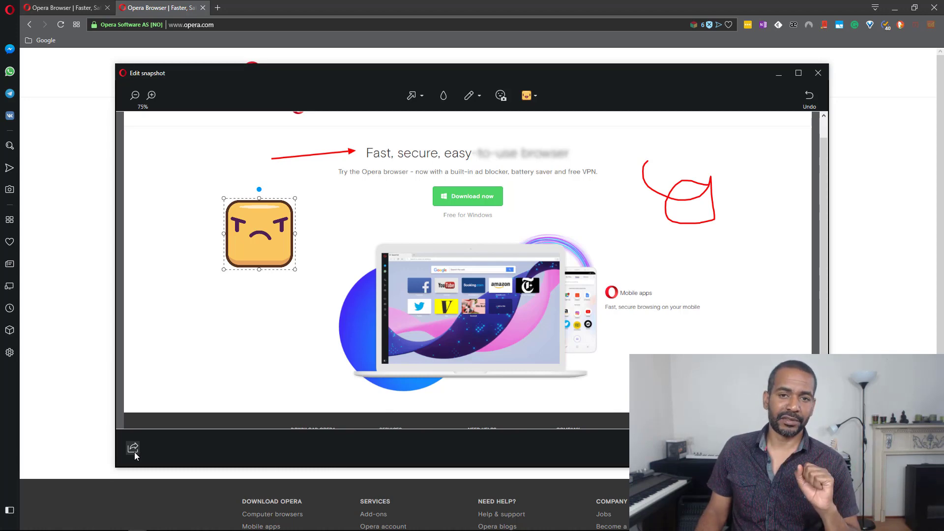
left_click(817, 73)
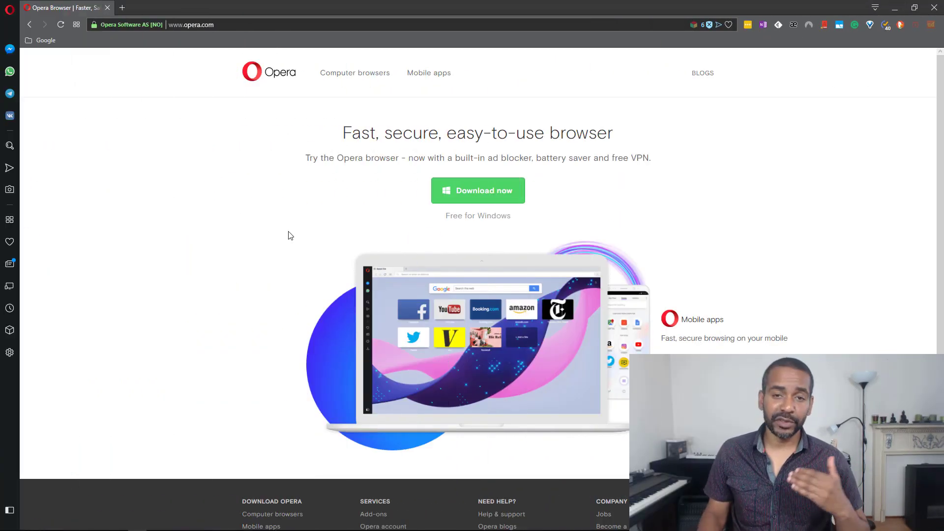
mouse_move(10, 219)
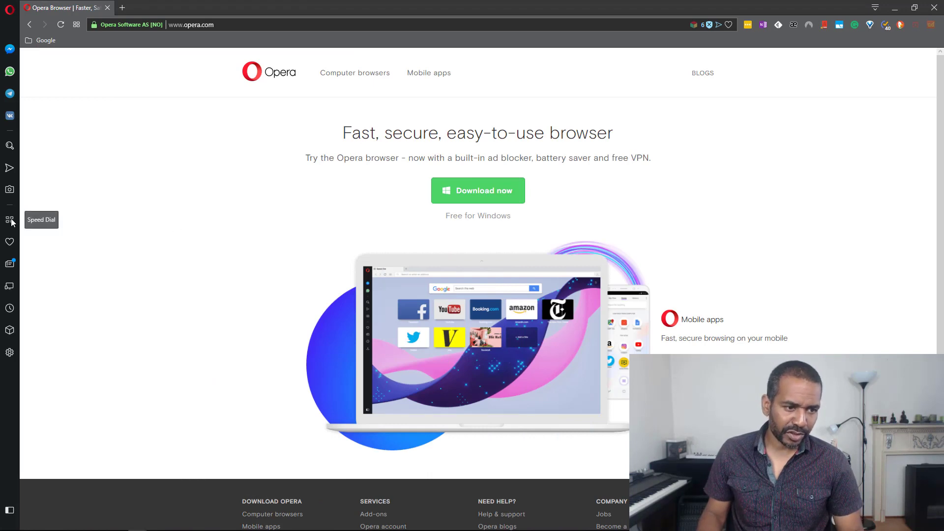
left_click(10, 220)
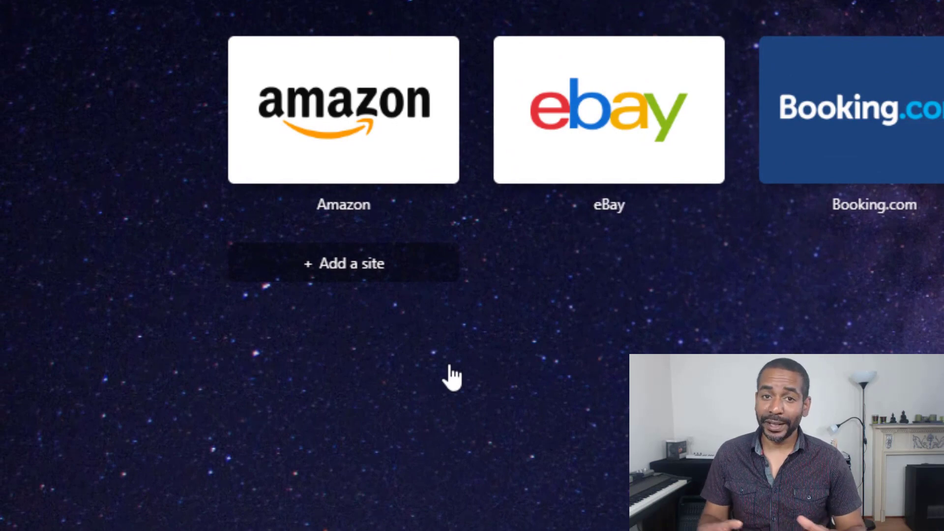
left_click(343, 263)
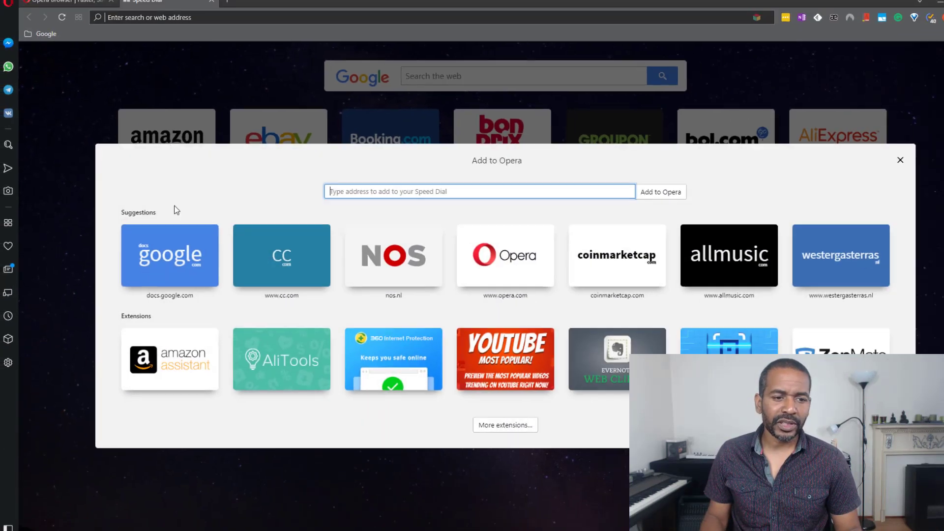
type("www")
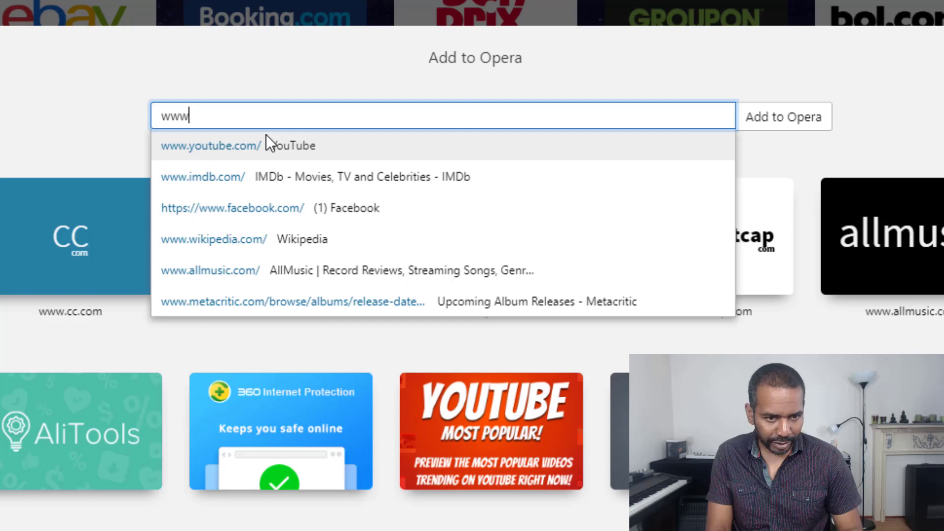
type("www.wikipedia.com")
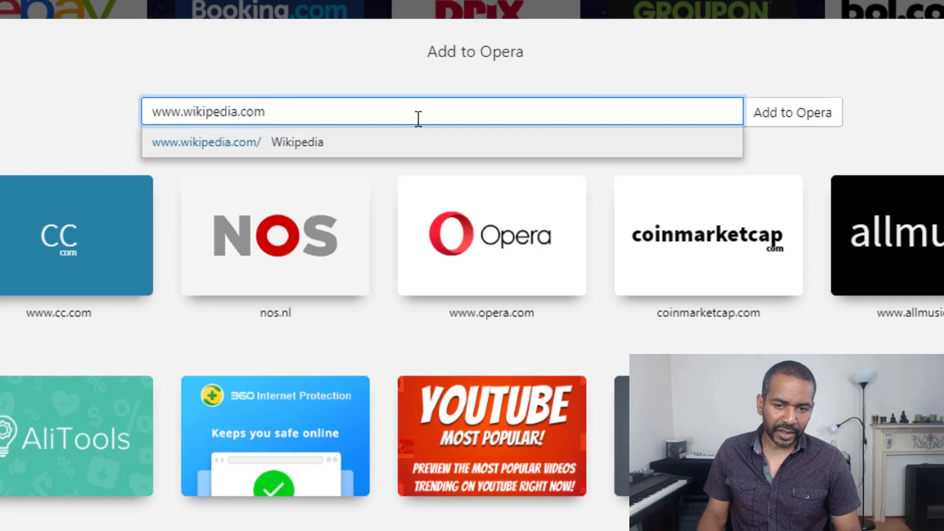
left_click(792, 112)
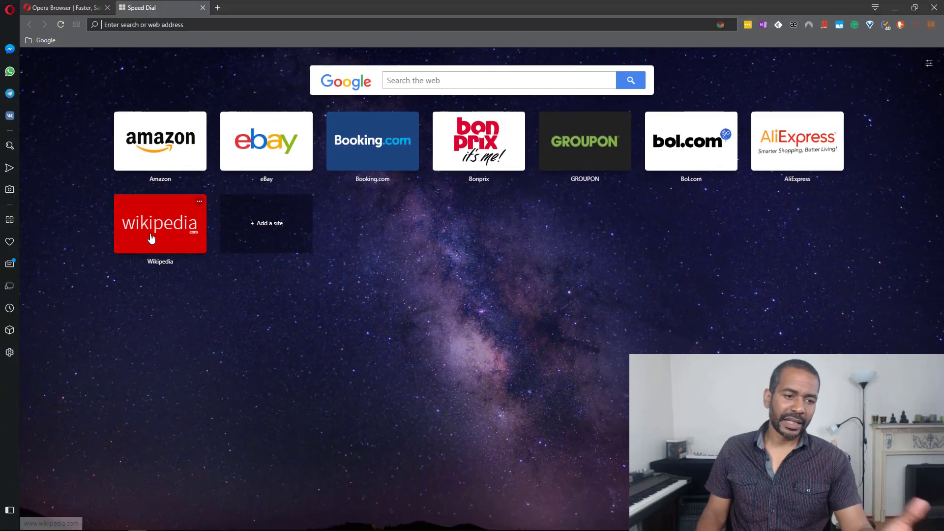
left_click(159, 223)
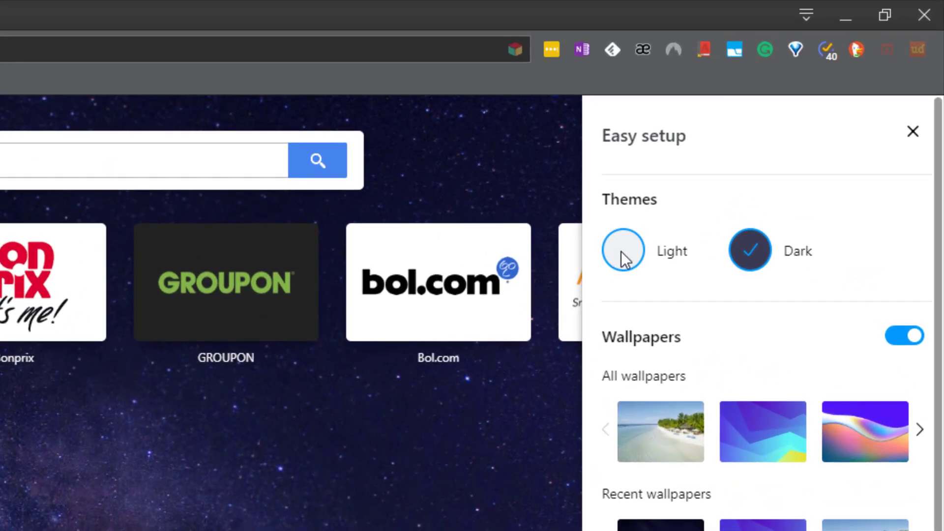
- Try the light then dark theme, toggle wallpapers off and on, and choose the beach wallpaper
left_click(622, 250)
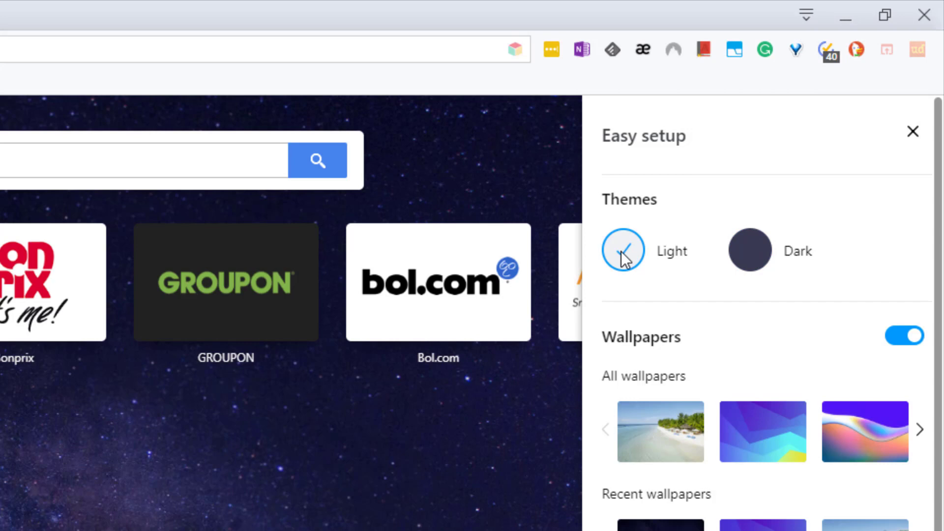
left_click(748, 249)
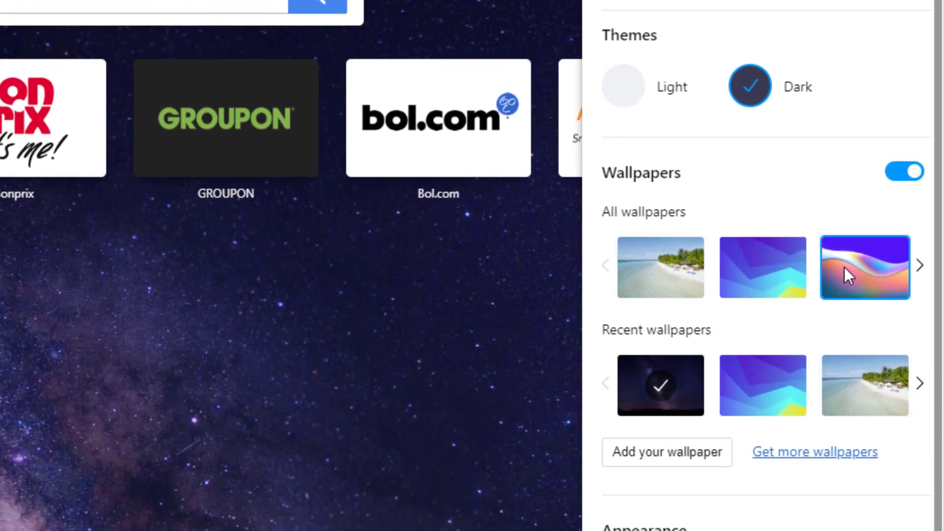
left_click(904, 171)
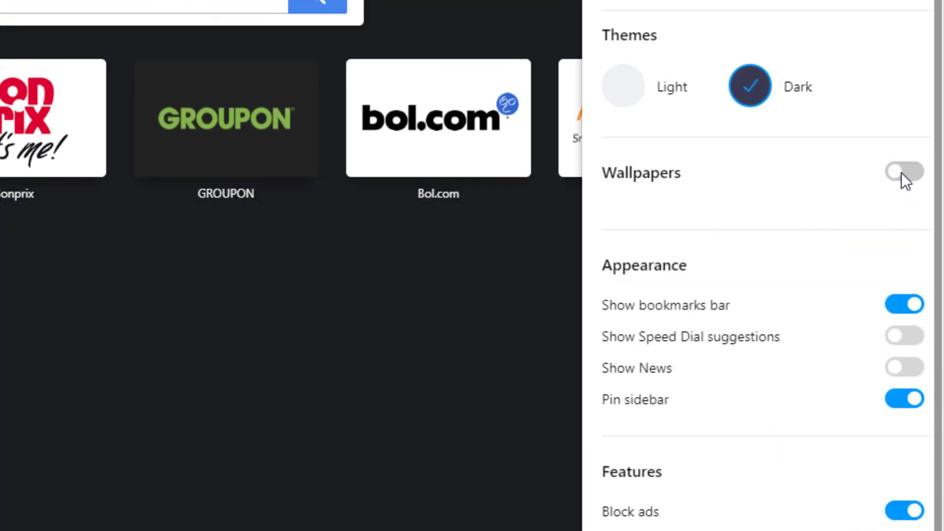
left_click(903, 172)
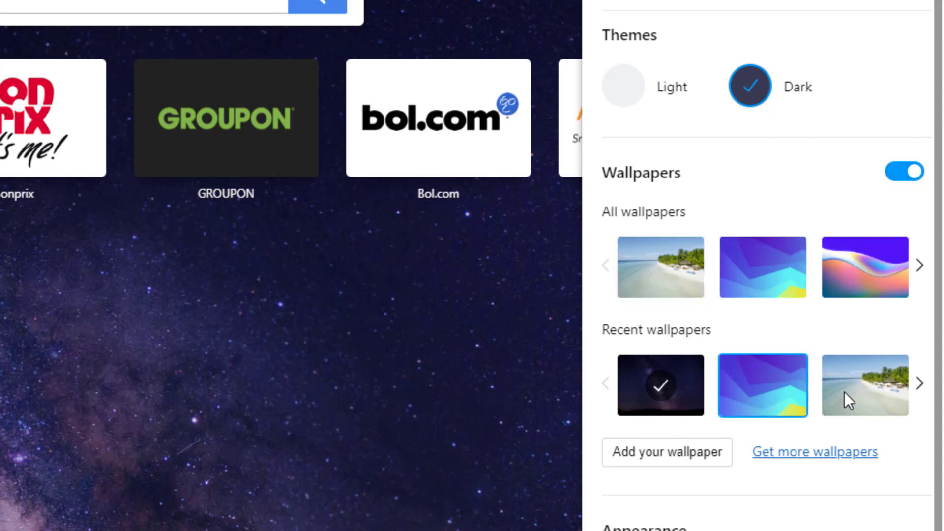
left_click(660, 268)
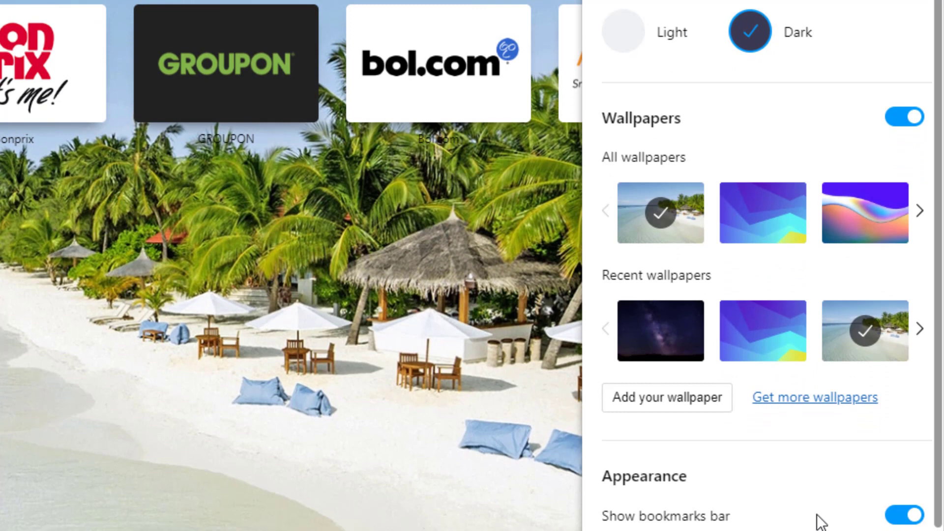
- Scroll through Easy setup and switch the bookmarks bar back on
scroll("down", 3)
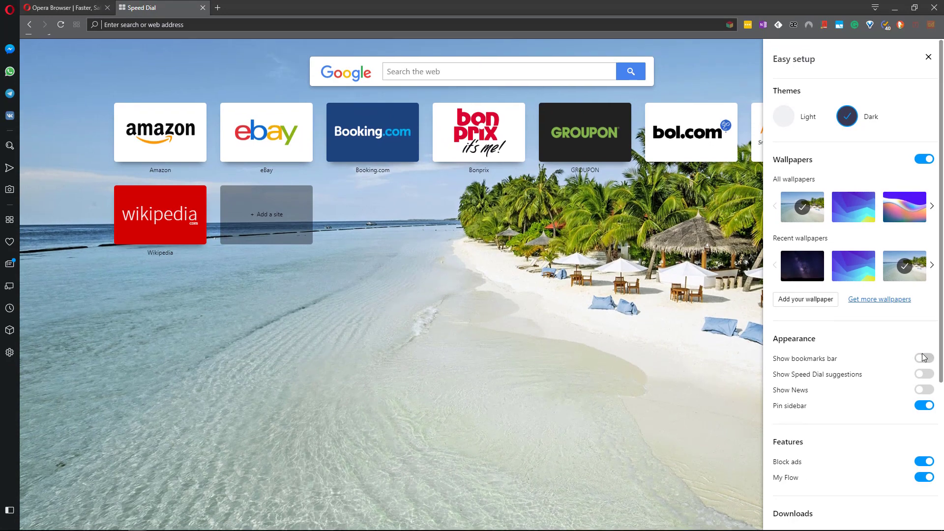
left_click(923, 359)
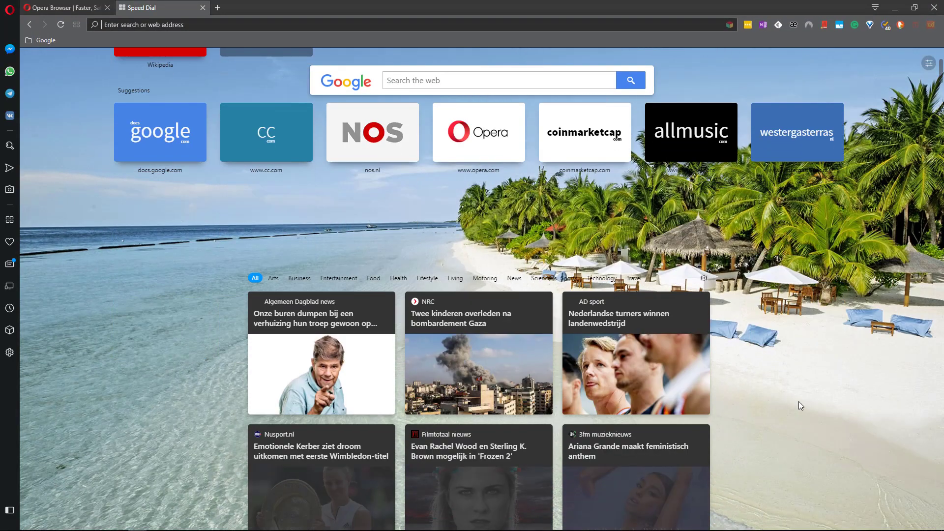
scroll("down", 3)
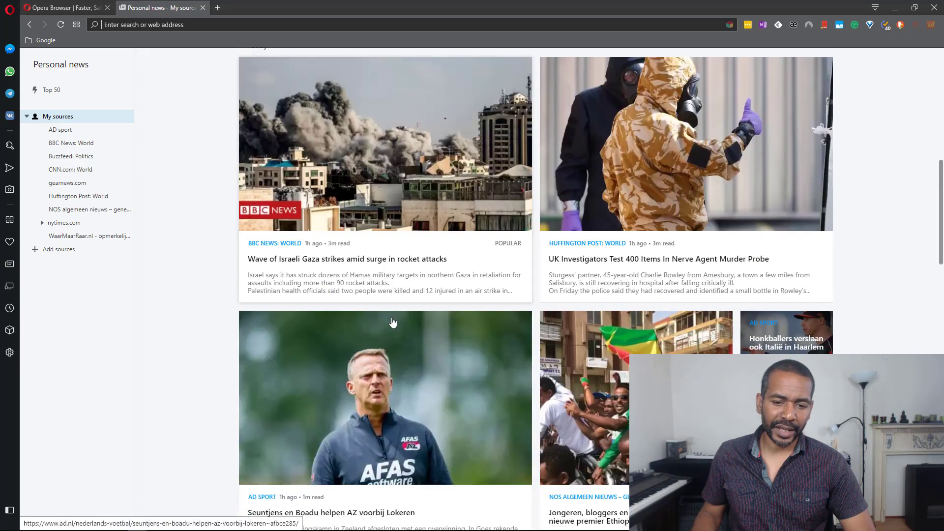
- Scroll through the Personal news page and its sources
scroll("down", 3)
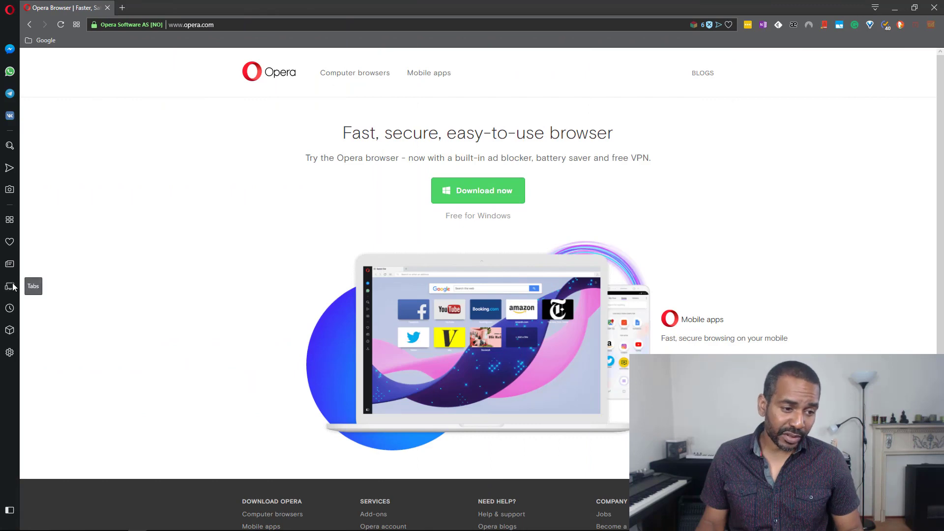
- View the Tabs, History and Extensions pages from the sidebar, scrolling the extensions list
left_click(9, 286)
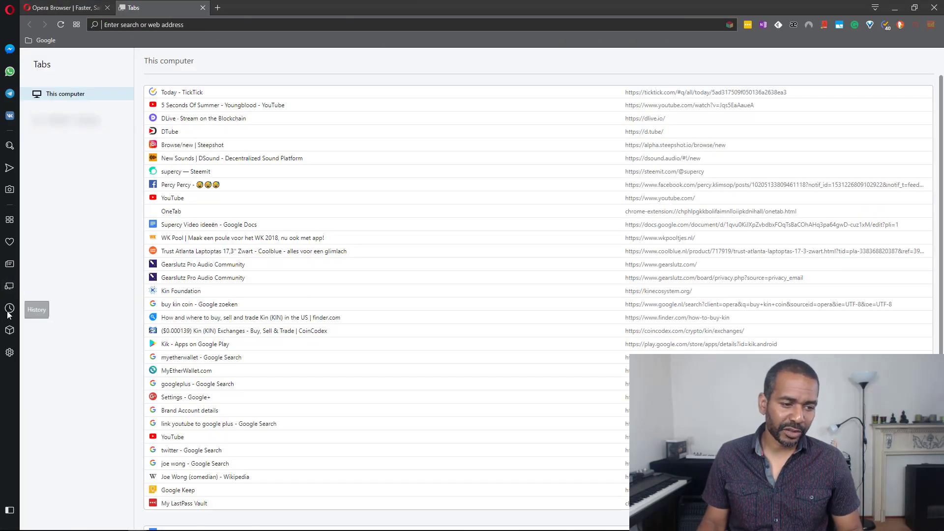
left_click(9, 309)
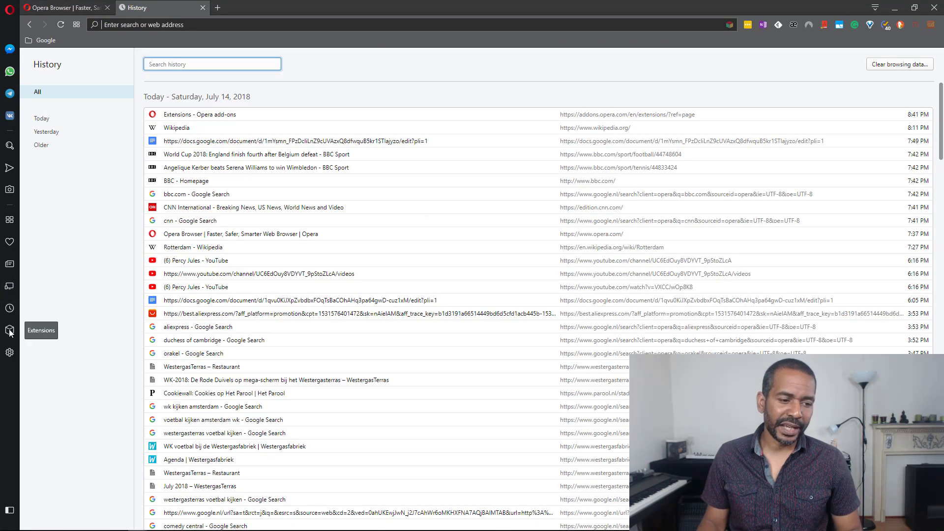
left_click(10, 330)
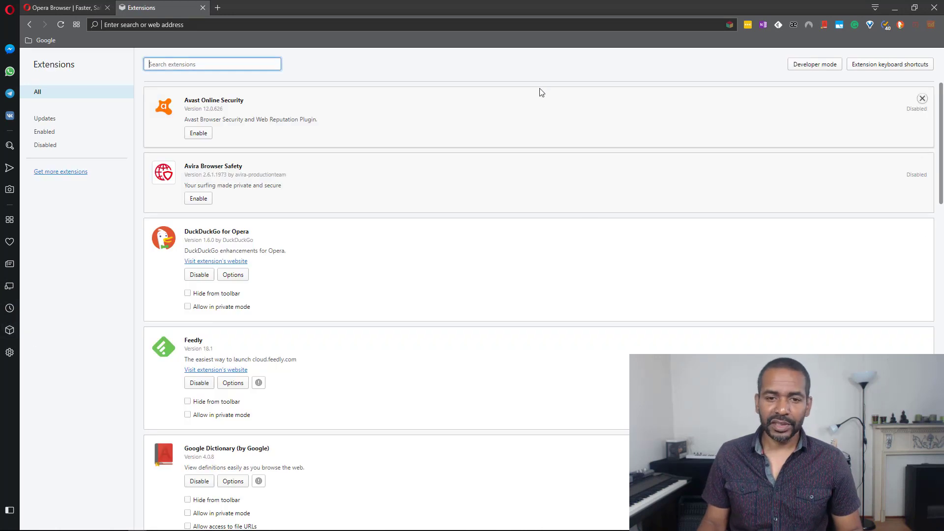
mouse_move(561, 150)
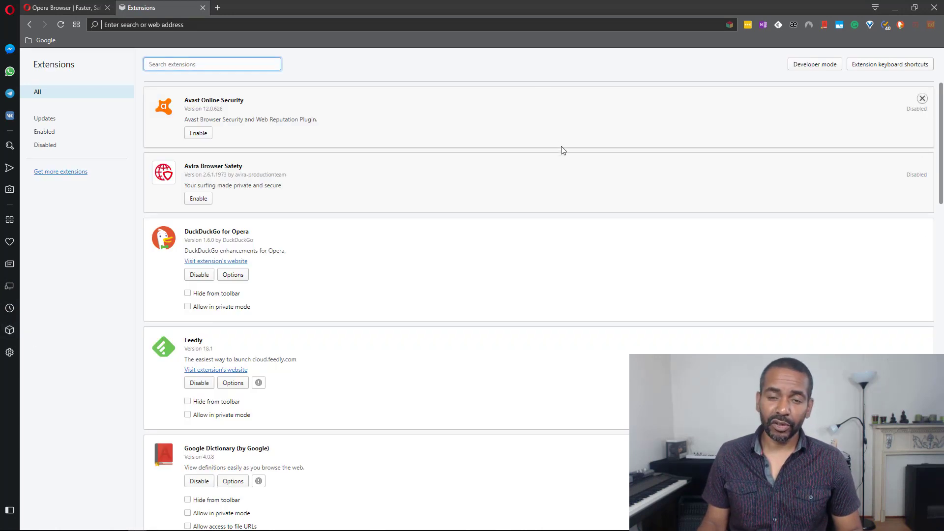
scroll("down", 3)
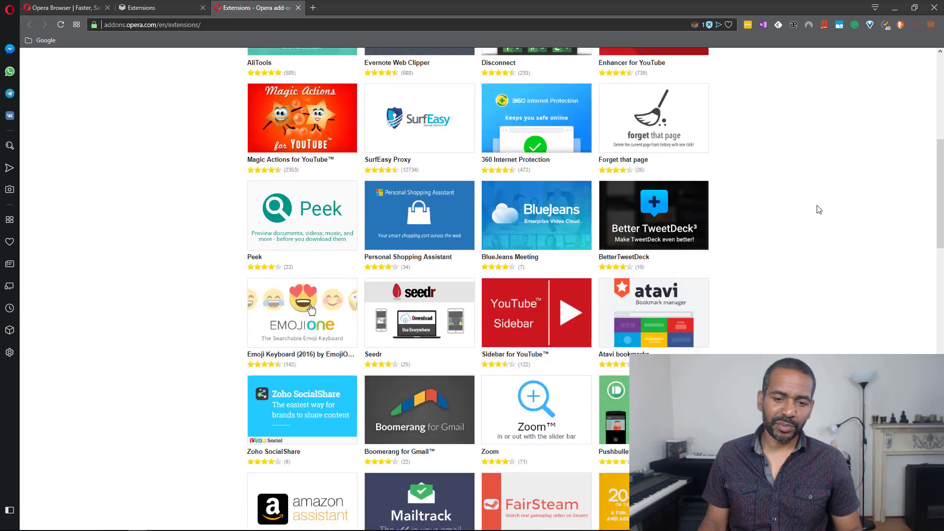
- Scroll down and back up through the addons.opera.com extensions catalogue
scroll("down", 3)
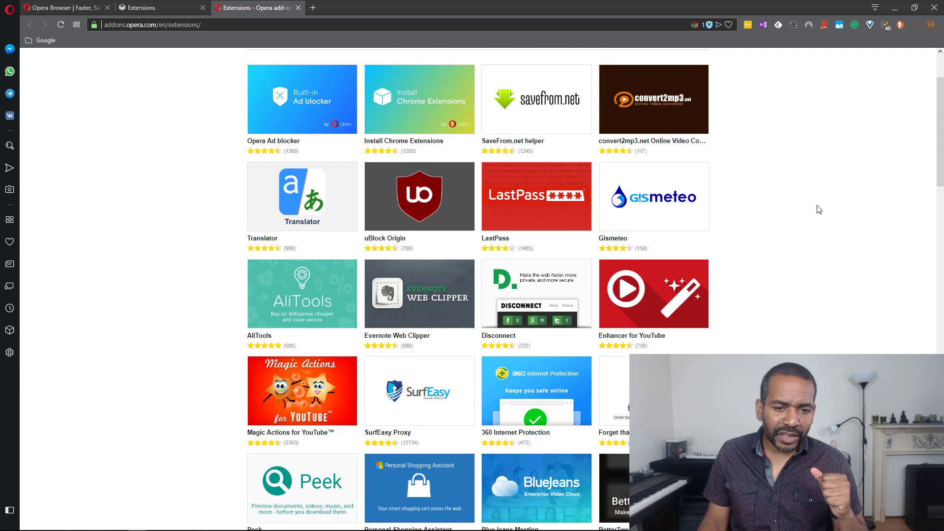
scroll("up", 3)
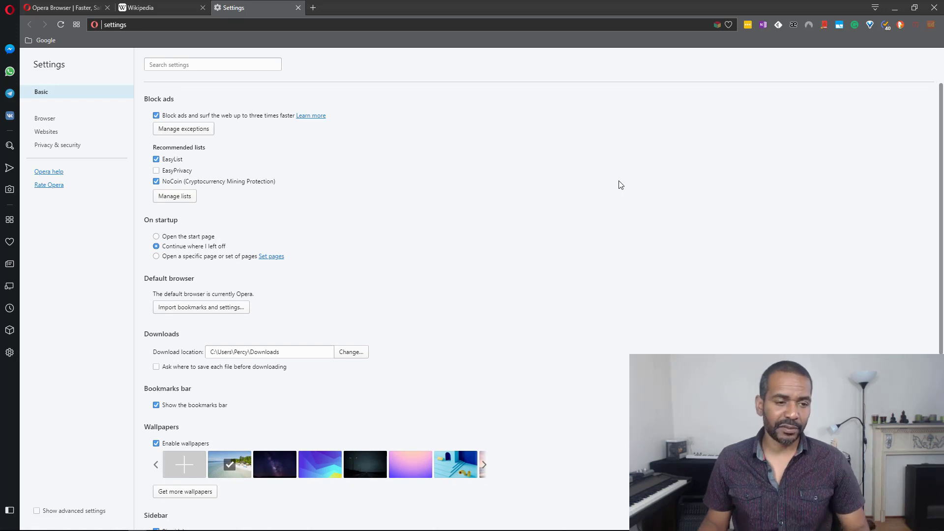
- Unpin the sidebar in Settings, view the Wikipedia tab, return to Settings, then opera.com
scroll("down", 3)
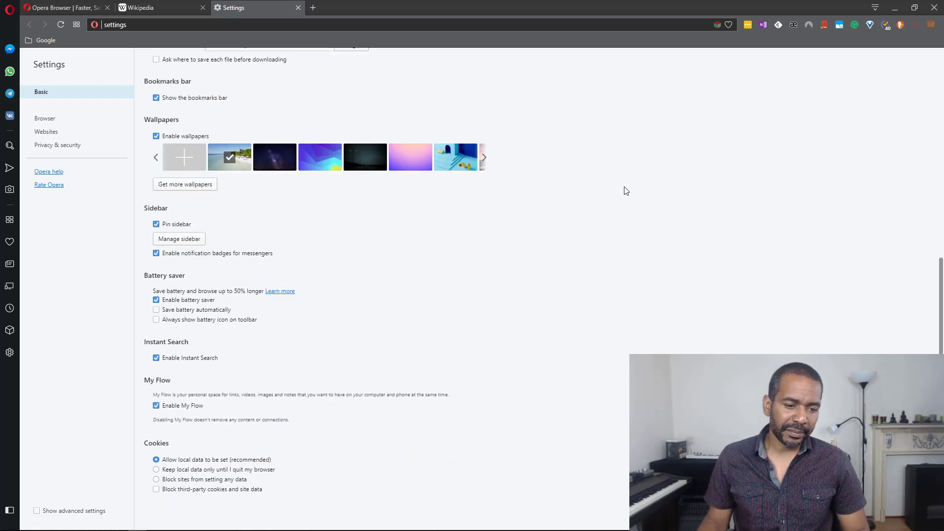
mouse_move(35, 469)
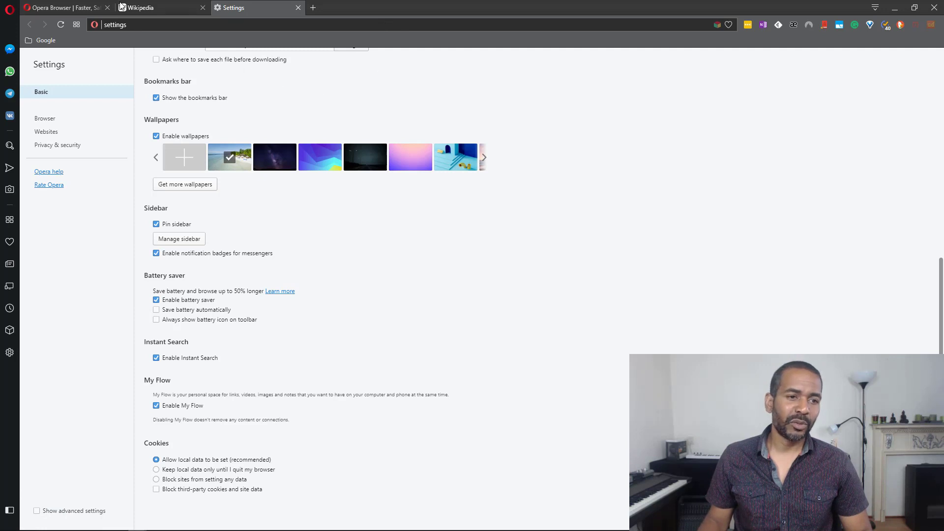
left_click(159, 7)
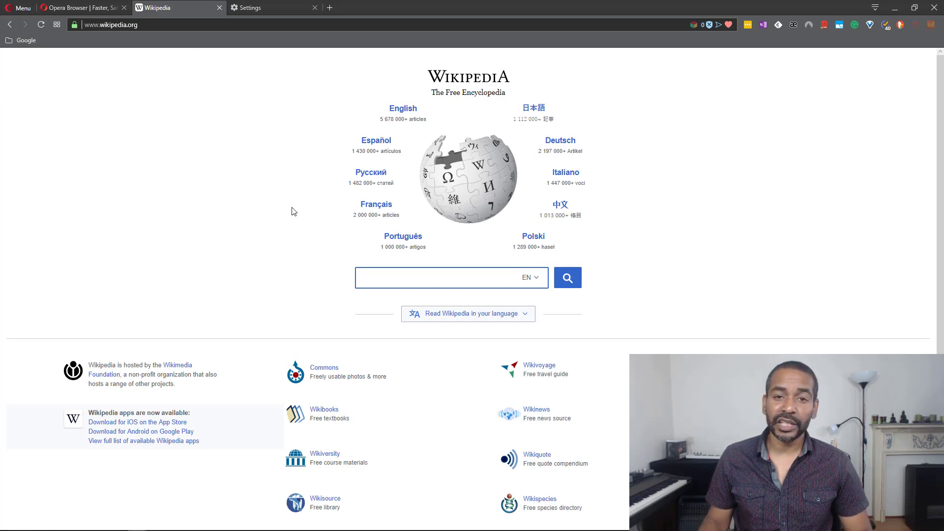
left_click(445, 277)
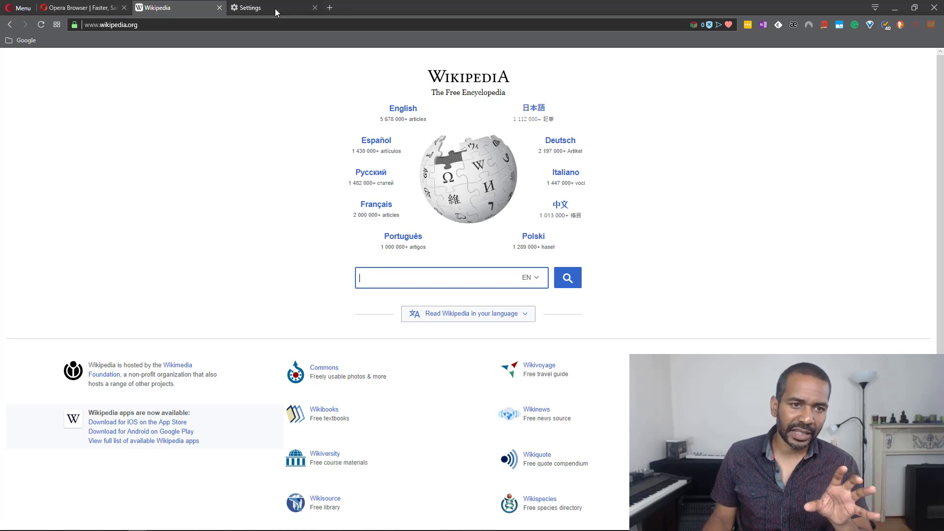
left_click(247, 8)
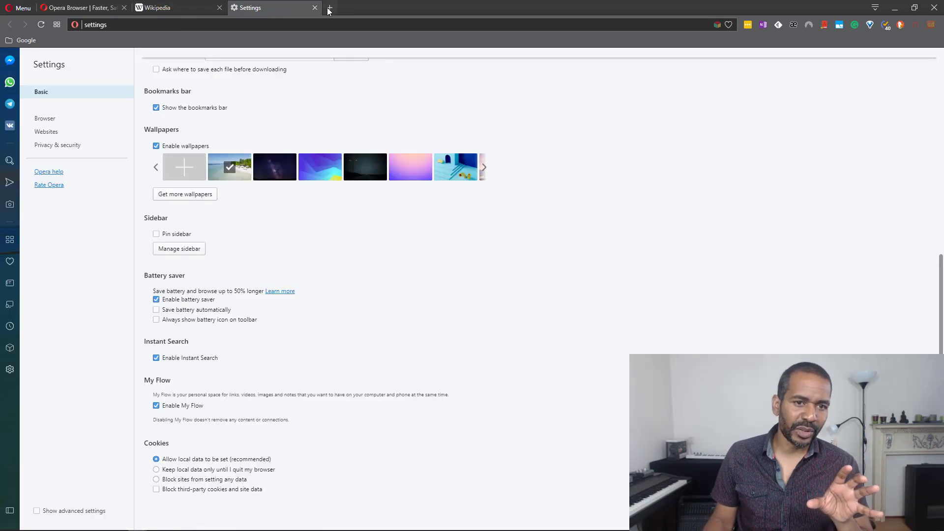
left_click(329, 8)
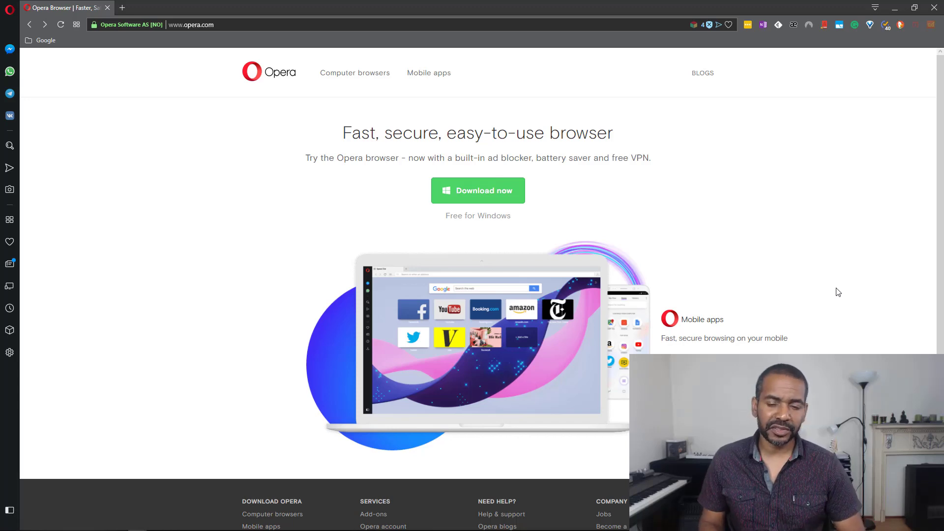
- Go from the Computer browsers page to the secure browsing features page
left_click(354, 73)
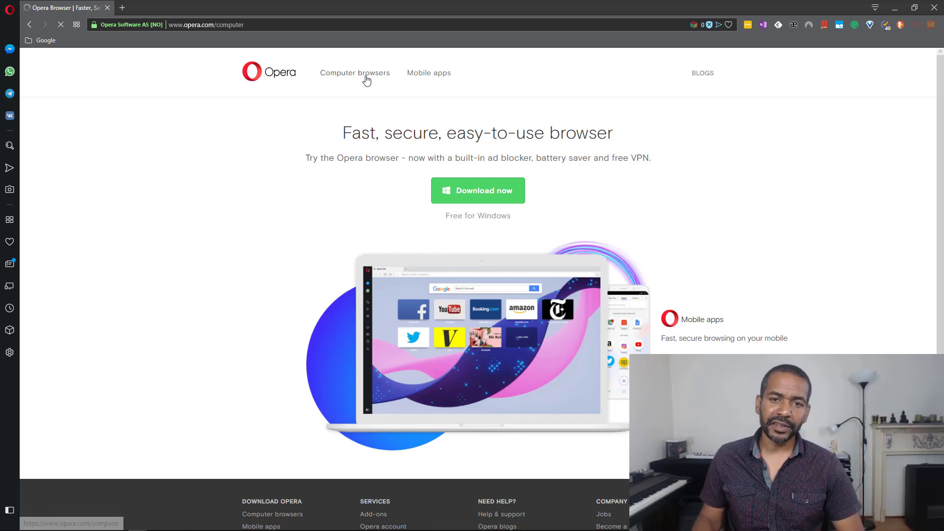
scroll("down", 3)
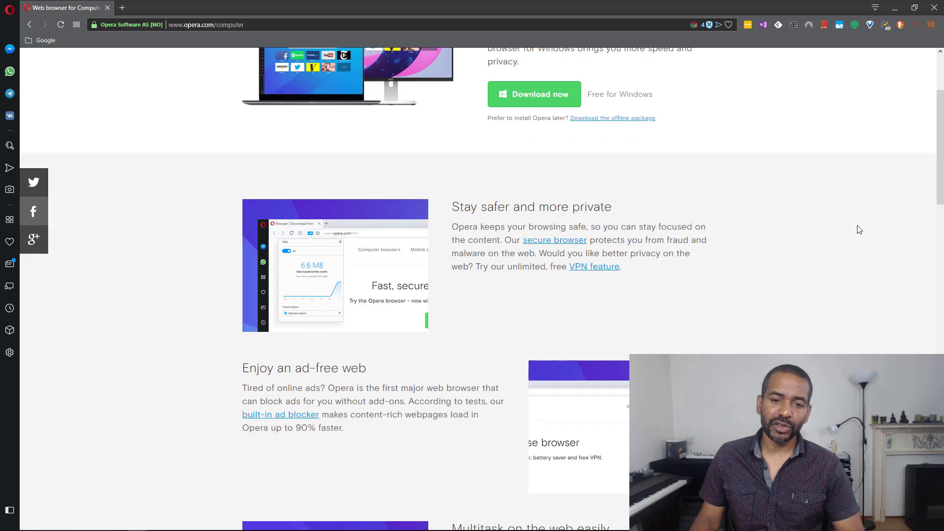
scroll("down", 3)
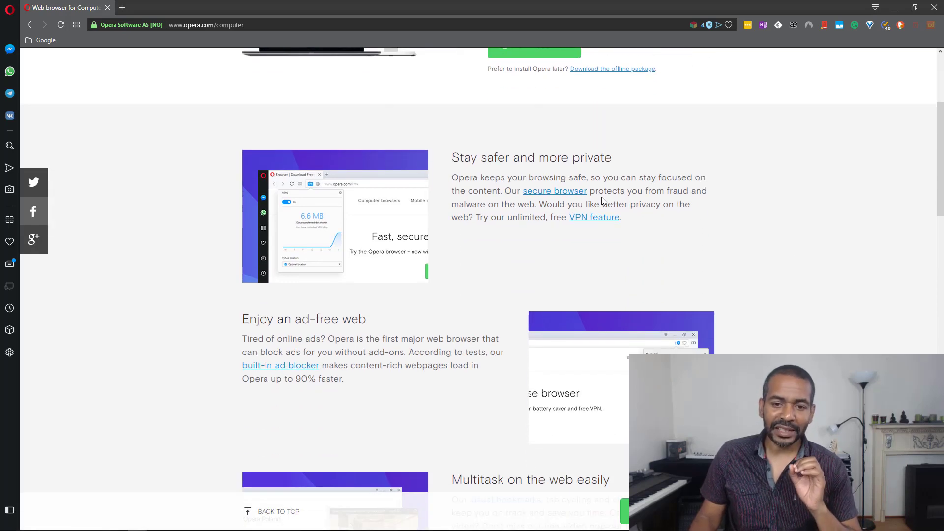
left_click(554, 190)
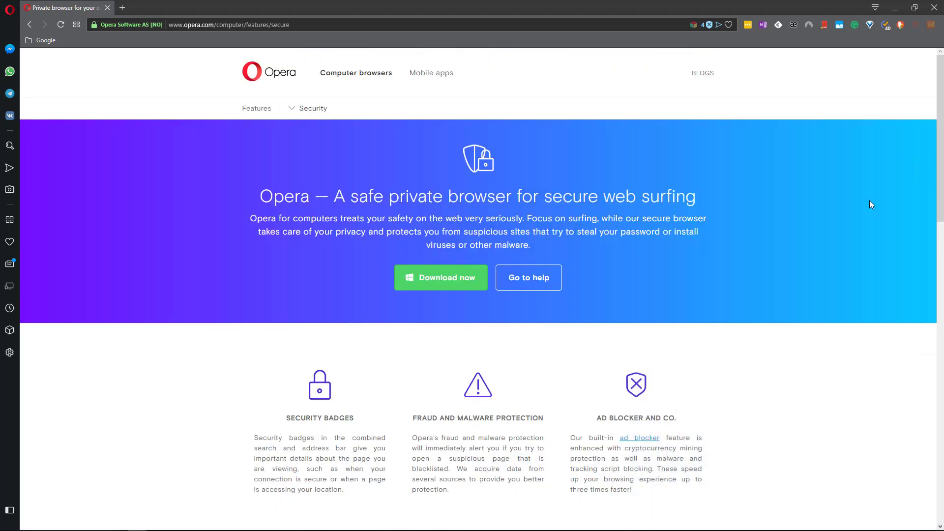
scroll("down", 3)
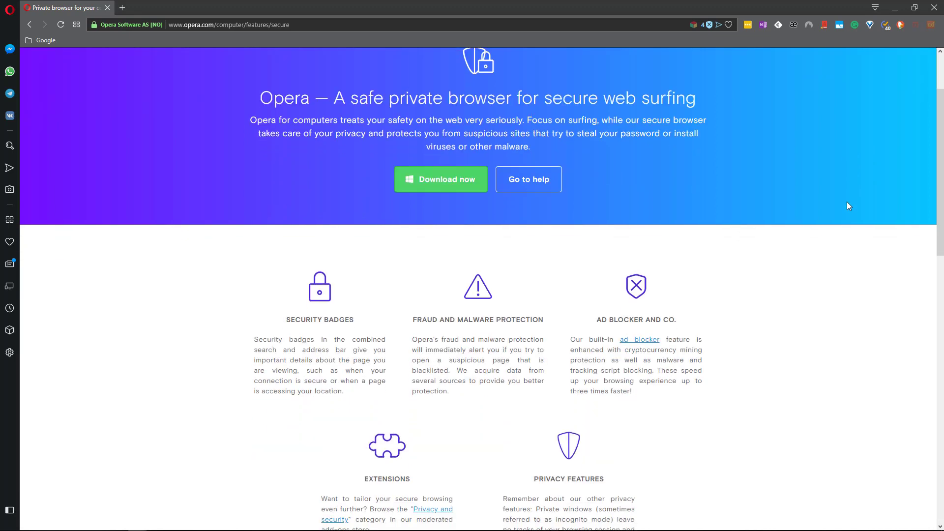
- Open the built-in ad blocker page and scroll through it
left_click(639, 339)
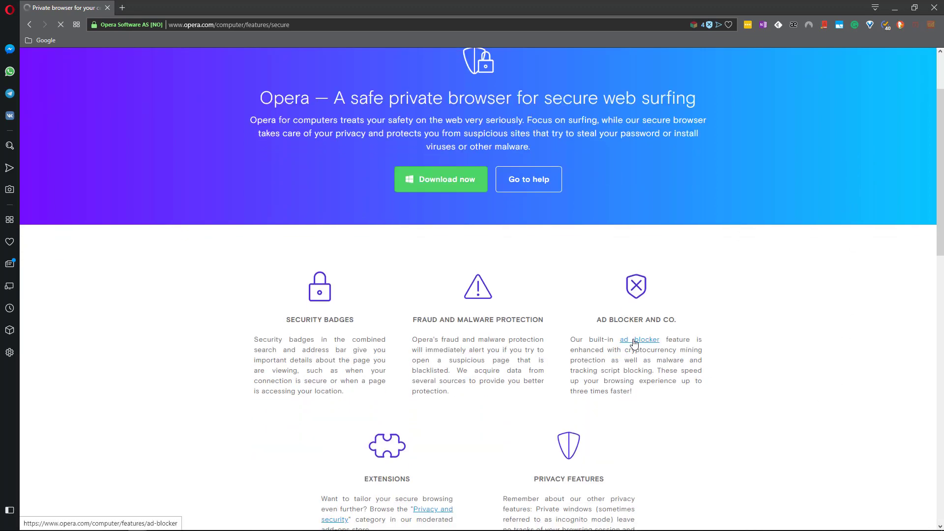
left_click(639, 338)
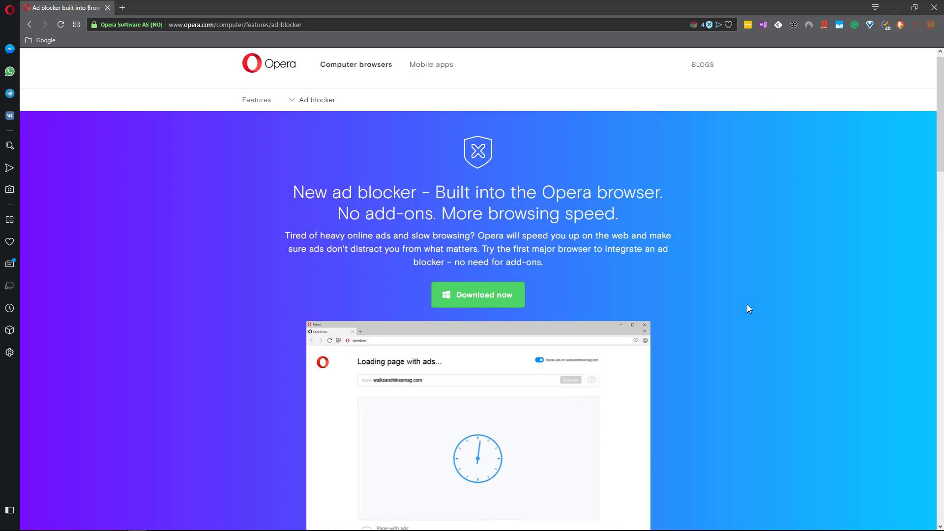
scroll("down", 3)
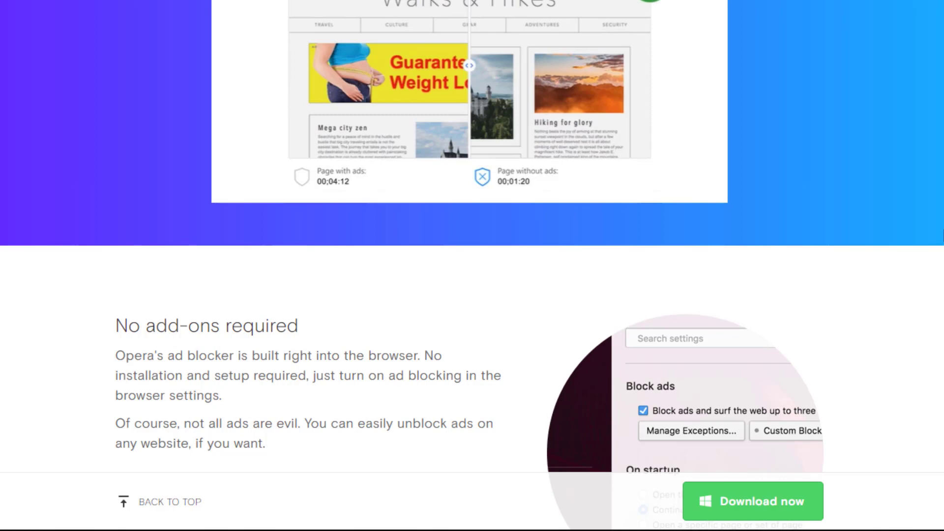
scroll("down", 3)
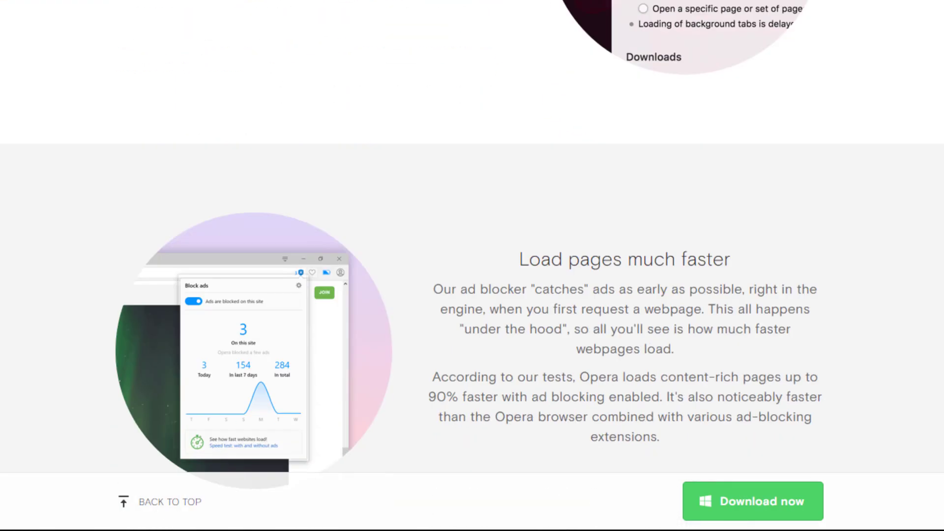
scroll("down", 3)
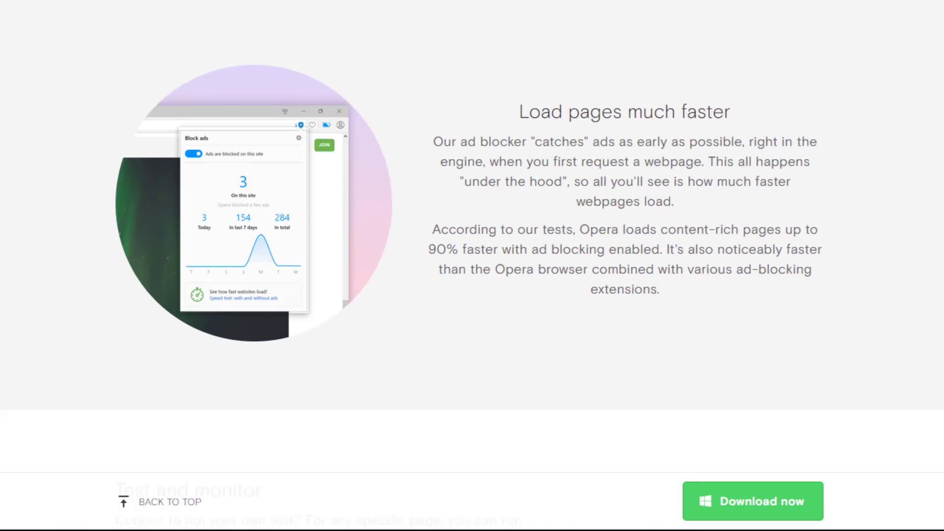
scroll("down", 3)
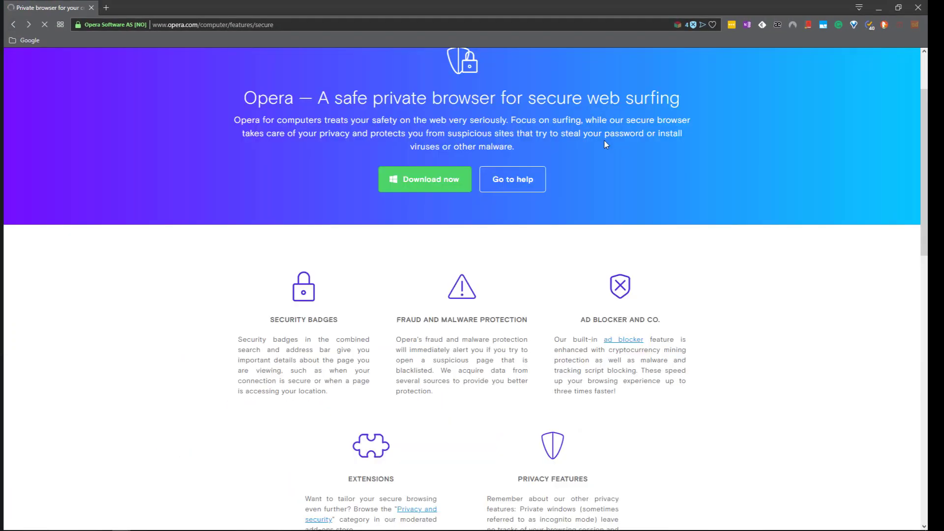
- Open the 'built-in VPN' page under Privacy Features and scroll through its description
scroll("down", 3)
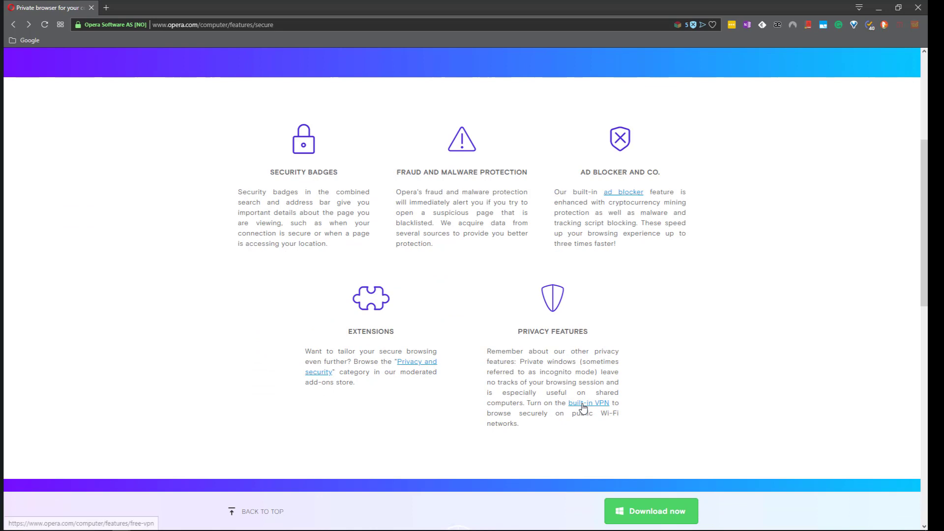
left_click(588, 403)
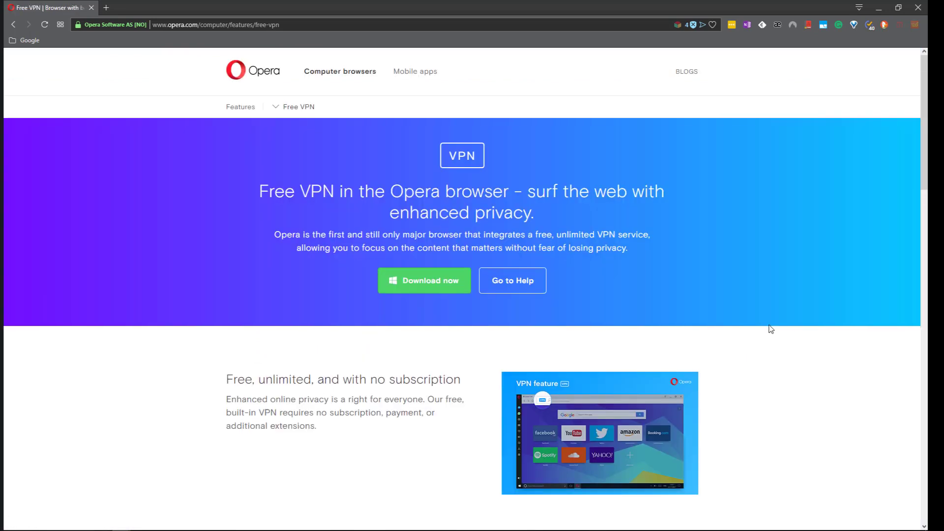
scroll("down", 3)
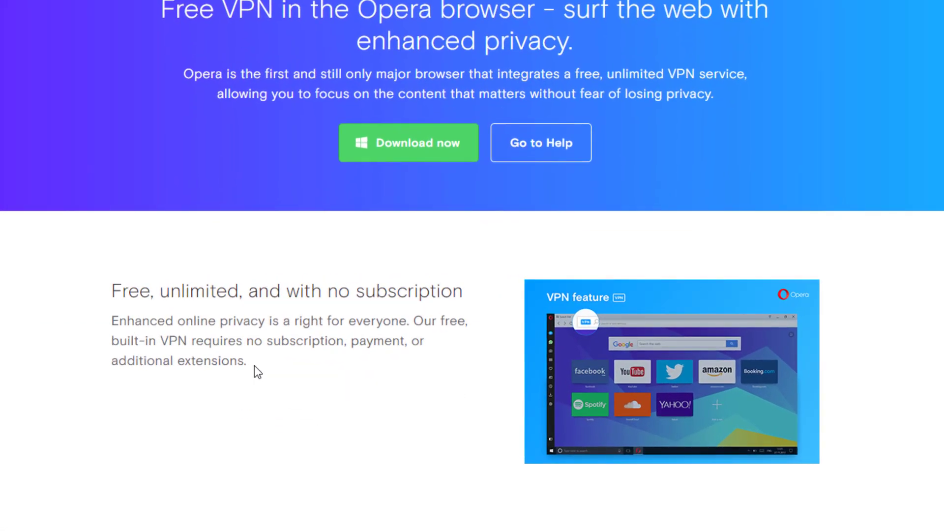
mouse_move(270, 376)
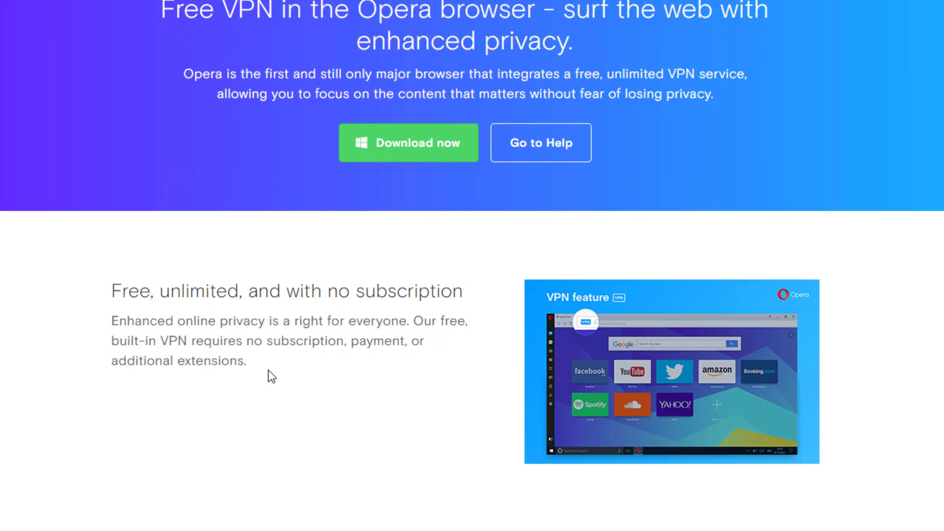
scroll("down", 3)
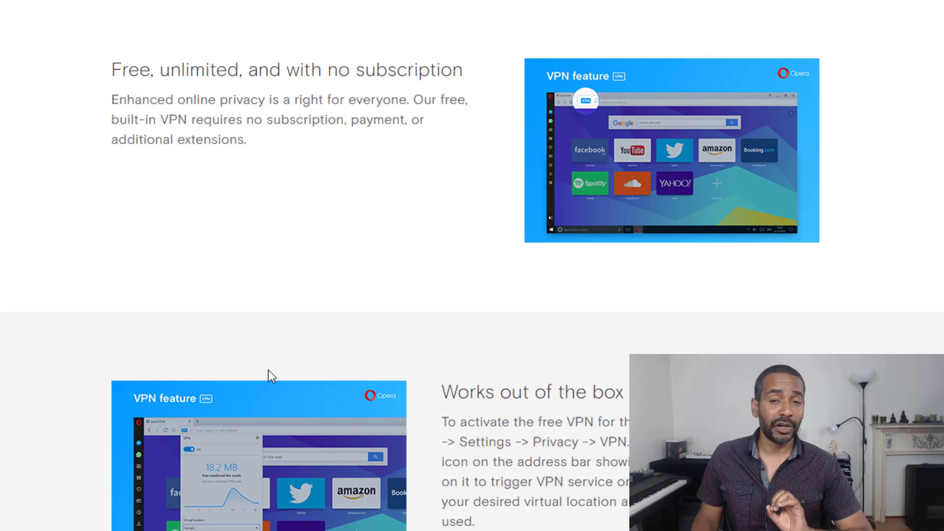
scroll("down", 3)
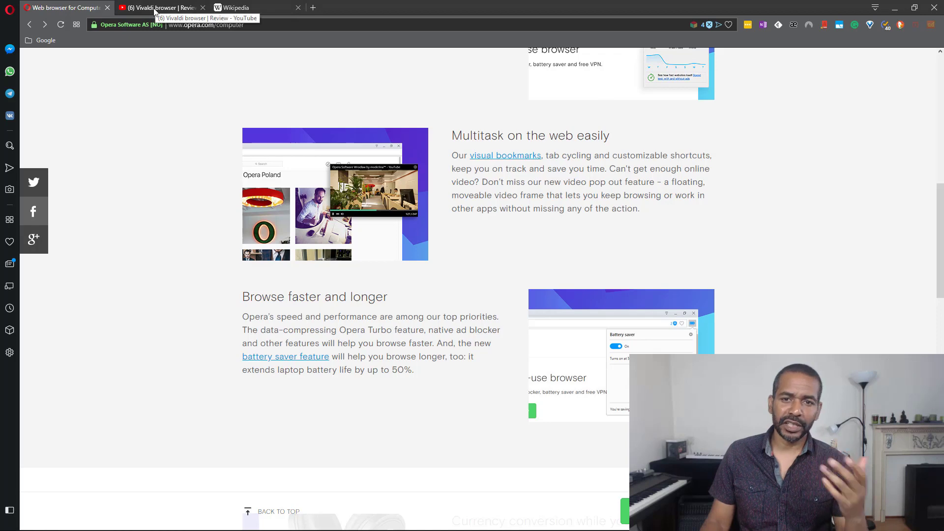
- Play the Vivaldi review video in a pop-out frame, then browse Wikipedia while it floats
left_click(160, 7)
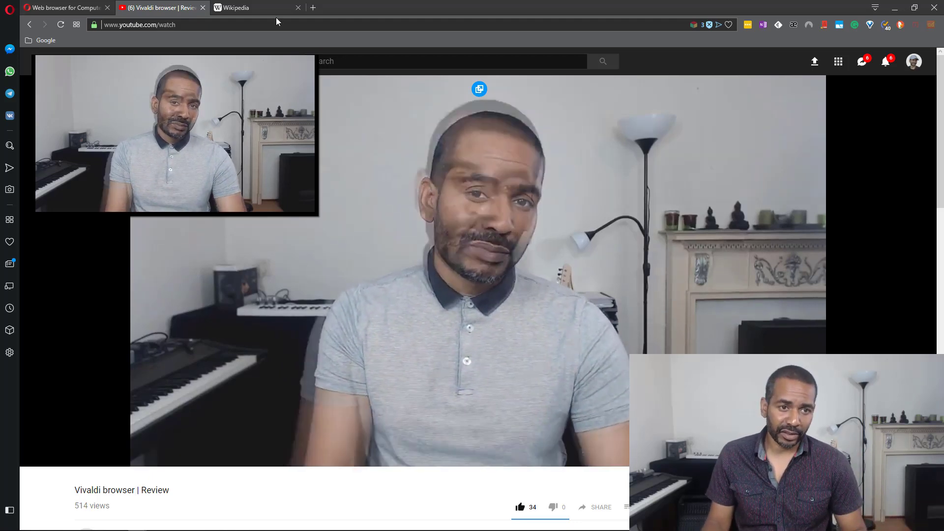
left_click(247, 7)
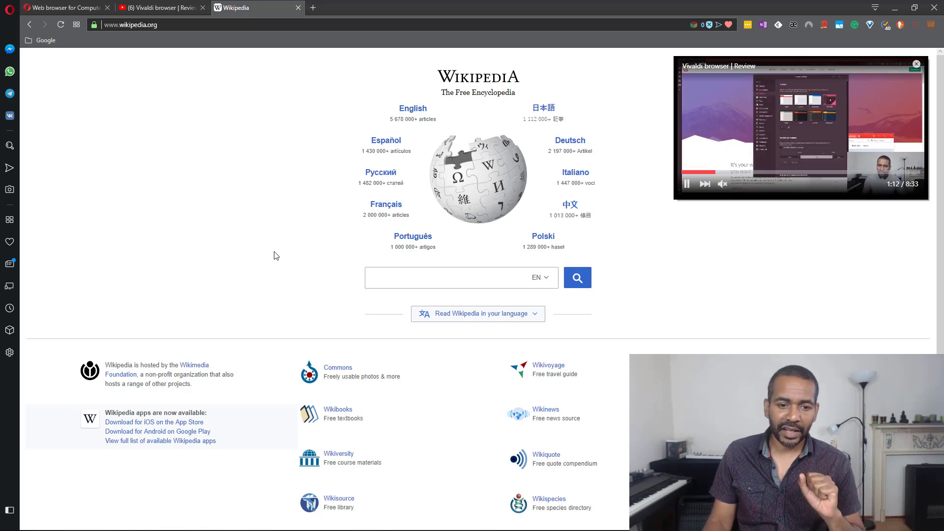
scroll("down", 3)
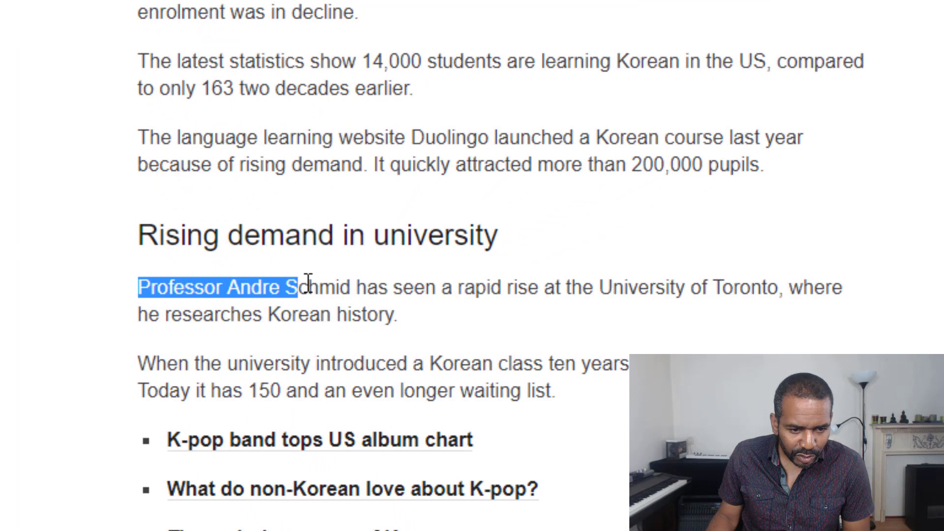
- Select the professor's name to show the Search/Copy/Send to My Flow popup, then go to AliExpress
left_click_drag(292, 287, 352, 287)
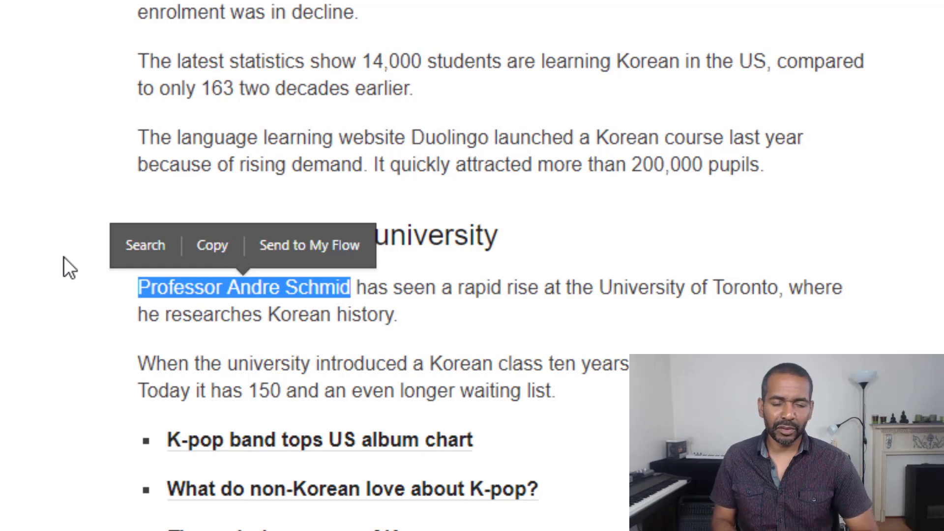
left_click(351, 7)
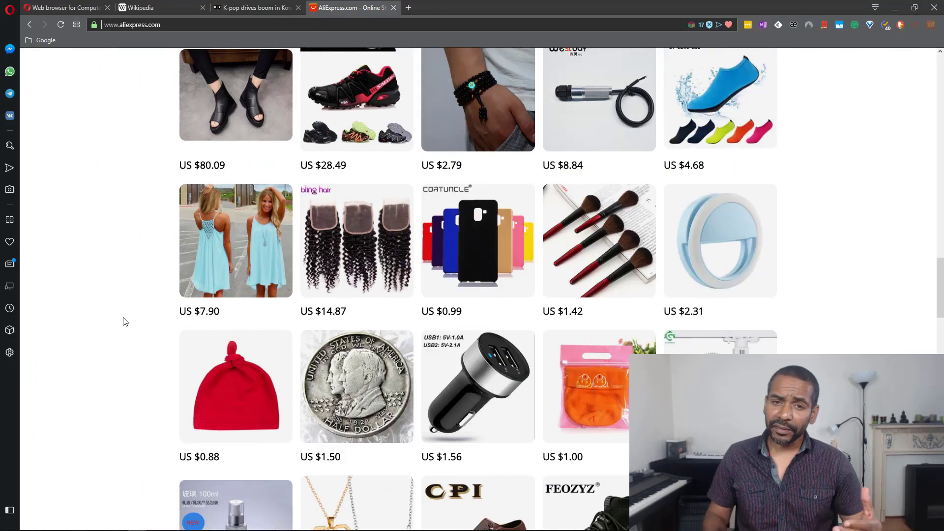